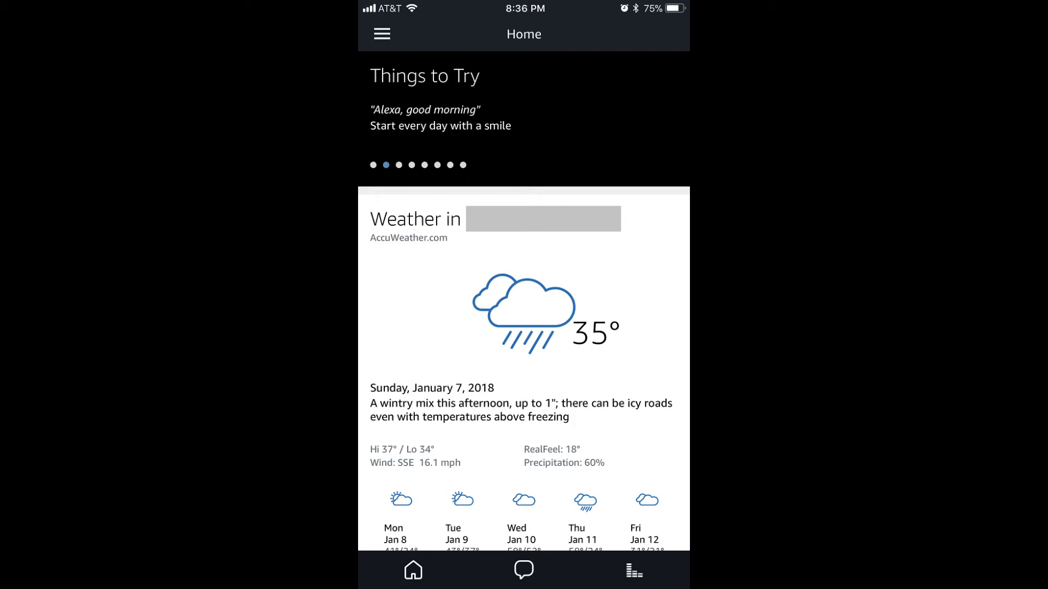
Reveal the side menu listing Music, Lists, Reminders, Routines, Smart Home, Skills and Settings.
{"action": "left_click", "coordinate": [382, 33]}
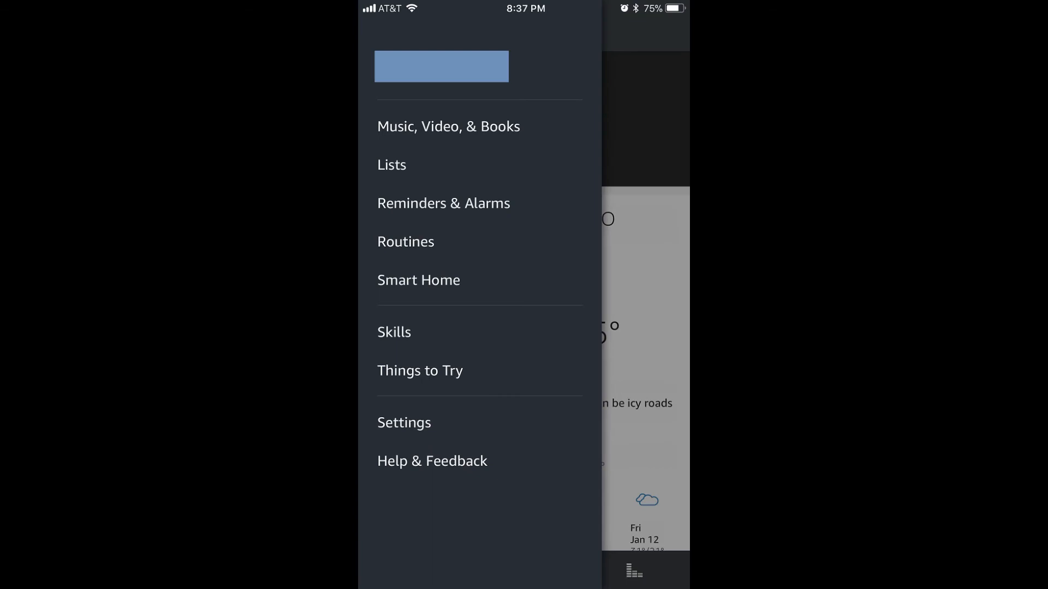
Go to the Echo device's Settings page and move down toward the Wake Word option.
{"action": "left_click", "coordinate": [403, 423]}
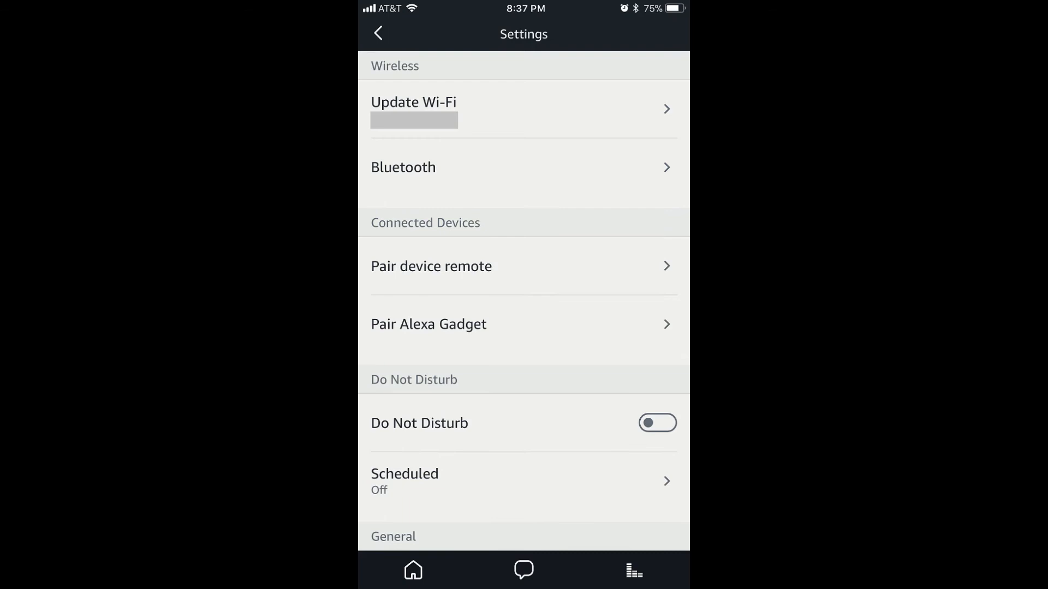
{"action": "scroll", "scroll_direction": "down", "scroll_amount": 3}
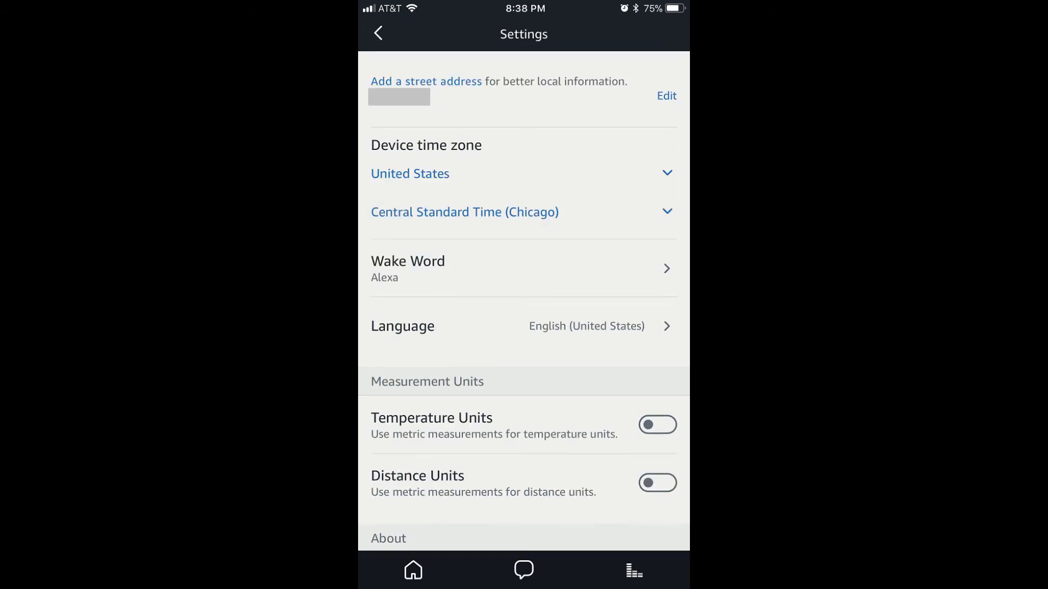
Show the Wake Word page with the current wake word set to Alexa.
{"action": "left_click", "coordinate": [523, 268]}
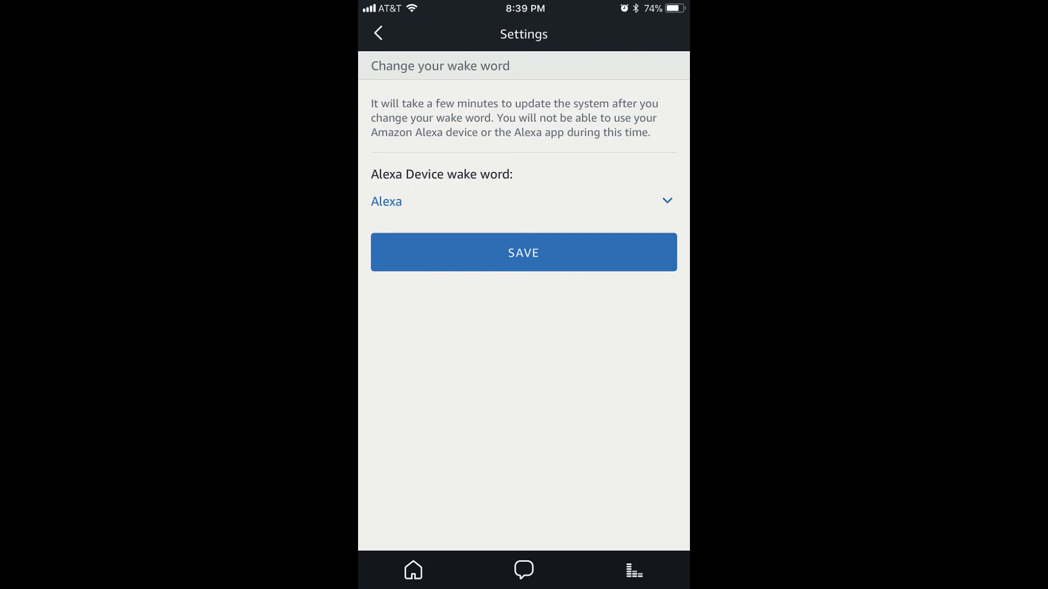
Choose Echo from the wake word list and save it so the update starts.
{"action": "left_click", "coordinate": [523, 201]}
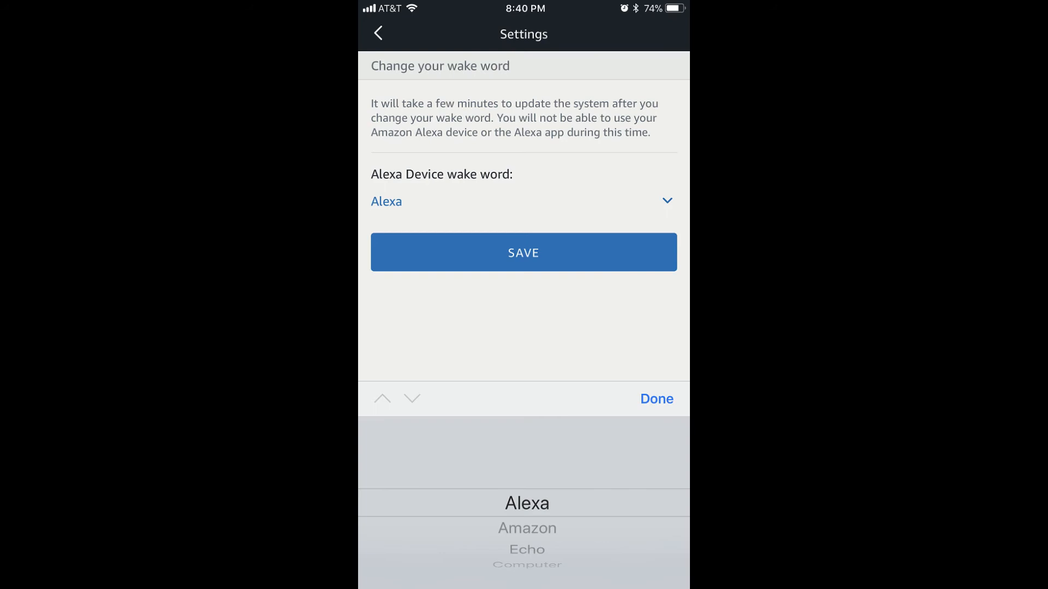
{"action": "left_click", "coordinate": [656, 400]}
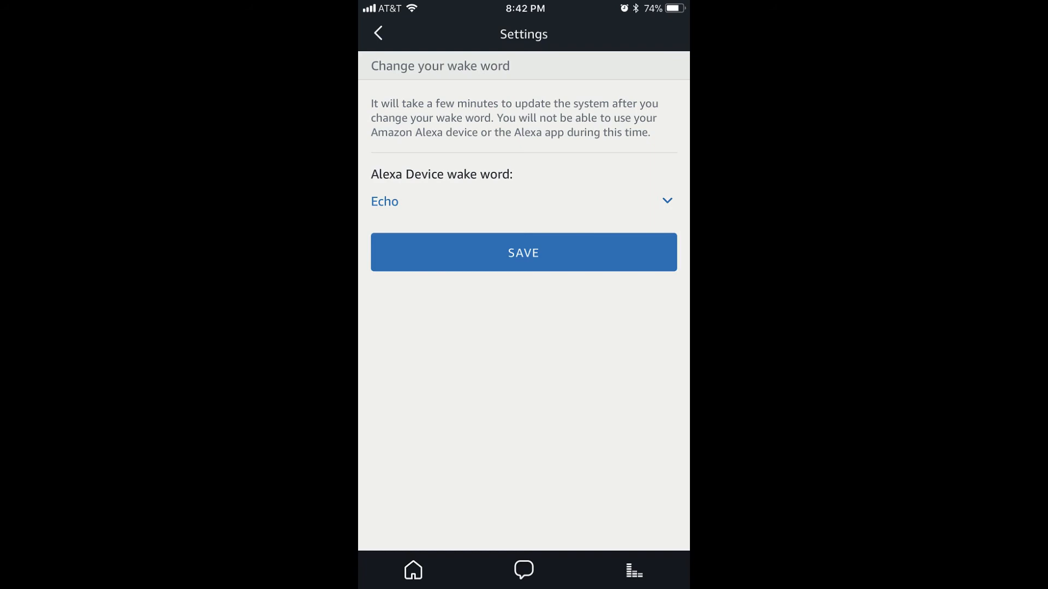
{"action": "left_click", "coordinate": [523, 252]}
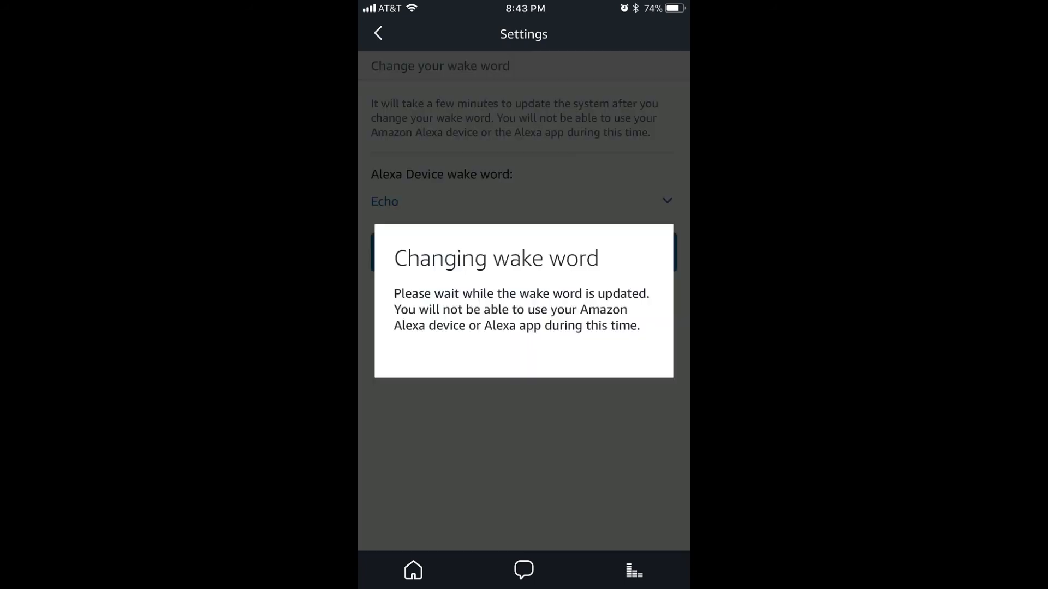